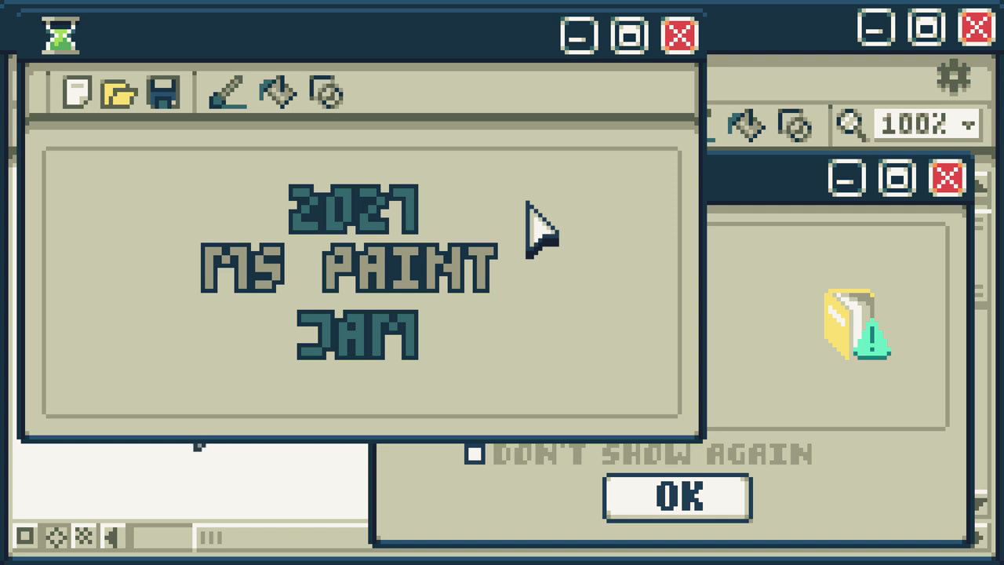
mouse_move(549, 220)
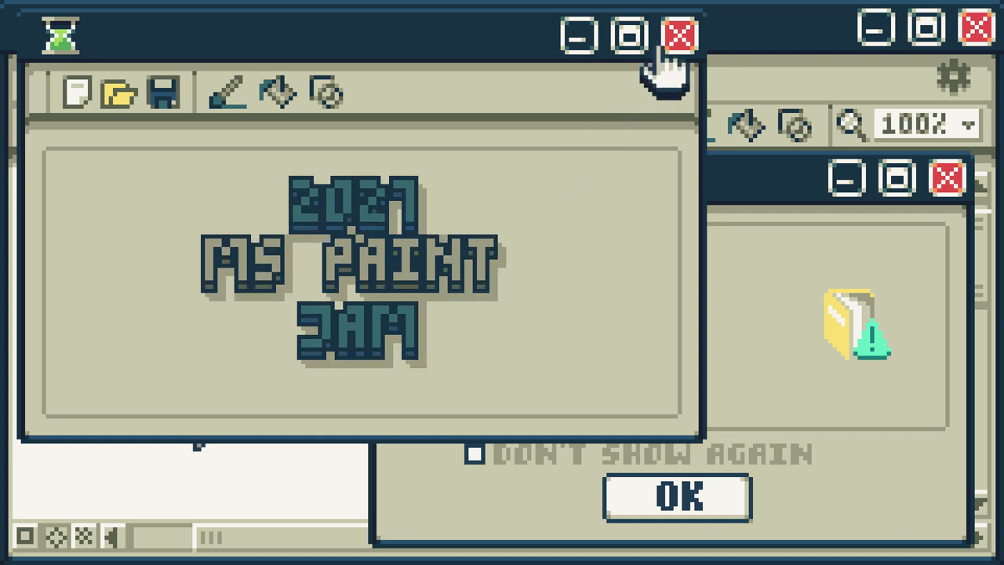
- Dismiss the jam intro screens and start on a fresh Paint canvas
left_click(679, 35)
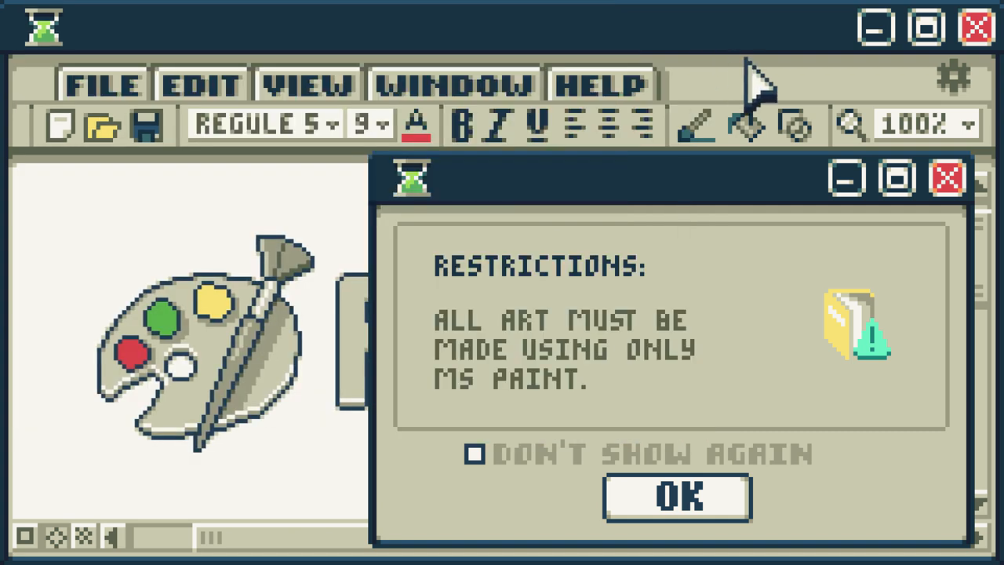
mouse_move(947, 179)
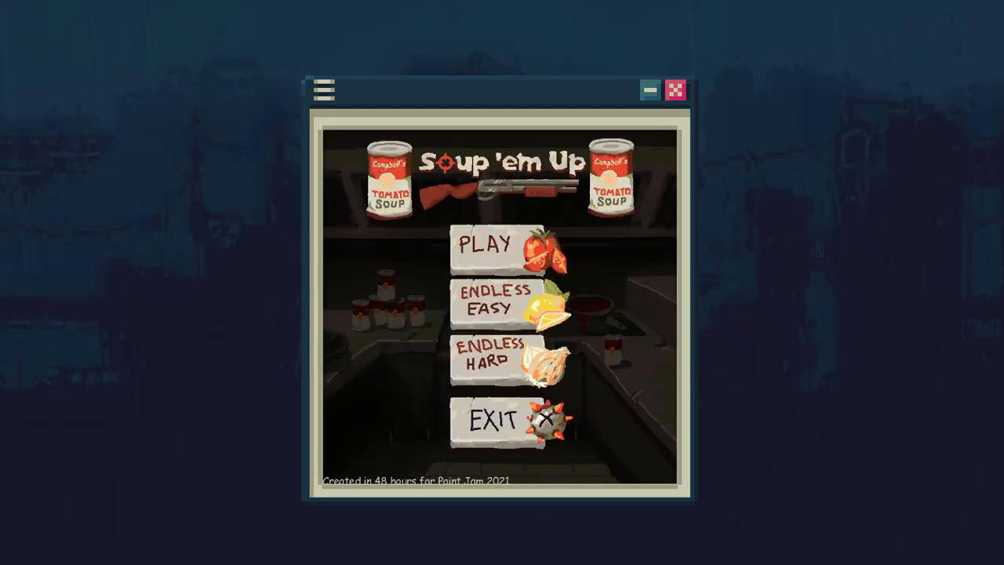
left_click(485, 244)
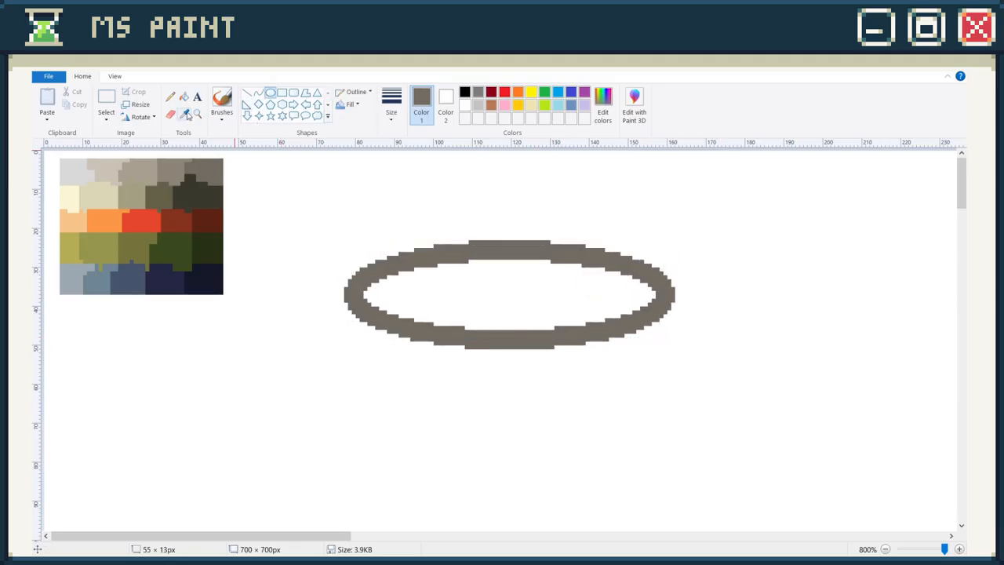
- Paint the can's grey lid, shaded red label, peach medallion and speckled white lower half
left_click(509, 294)
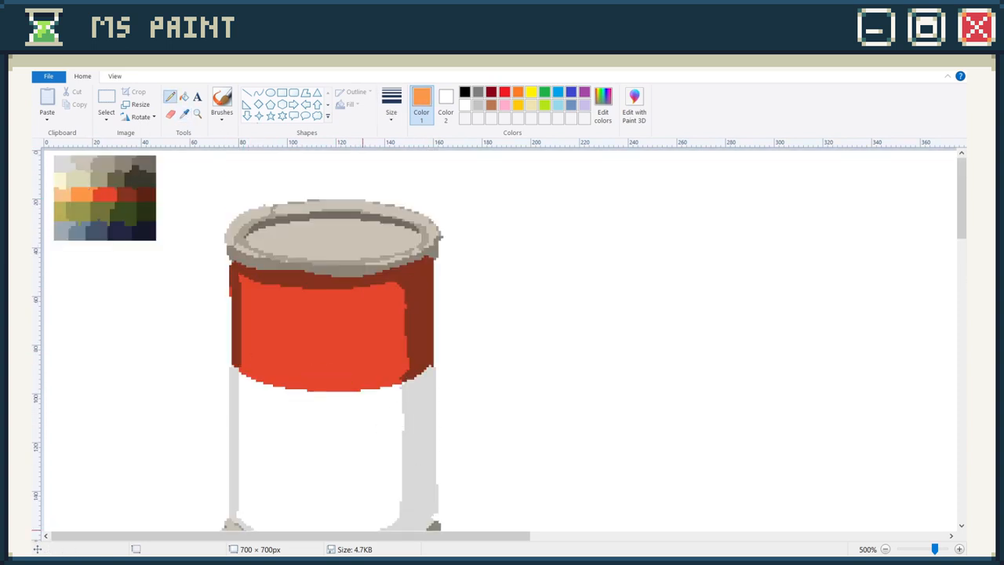
scroll("down", 3)
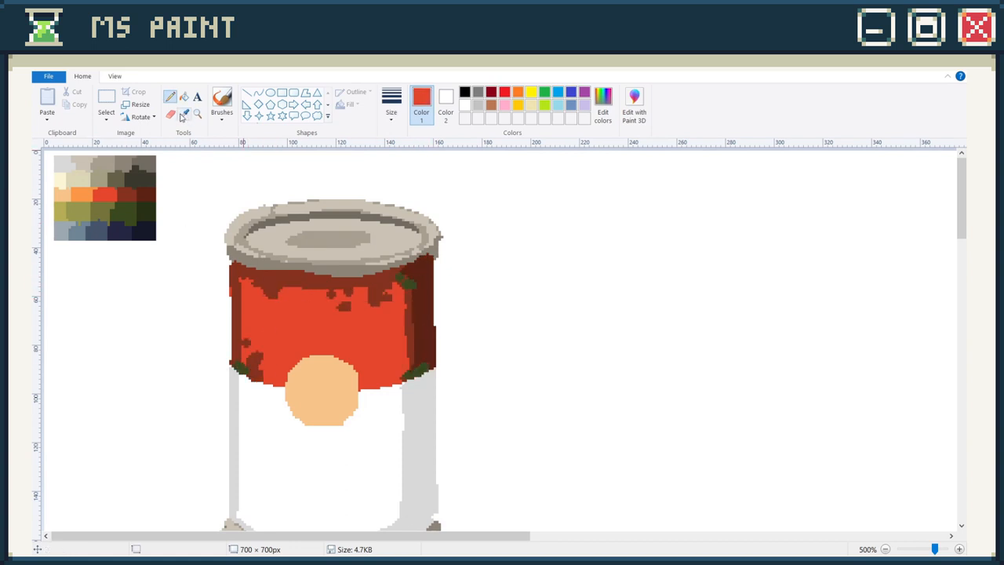
scroll("down", 3)
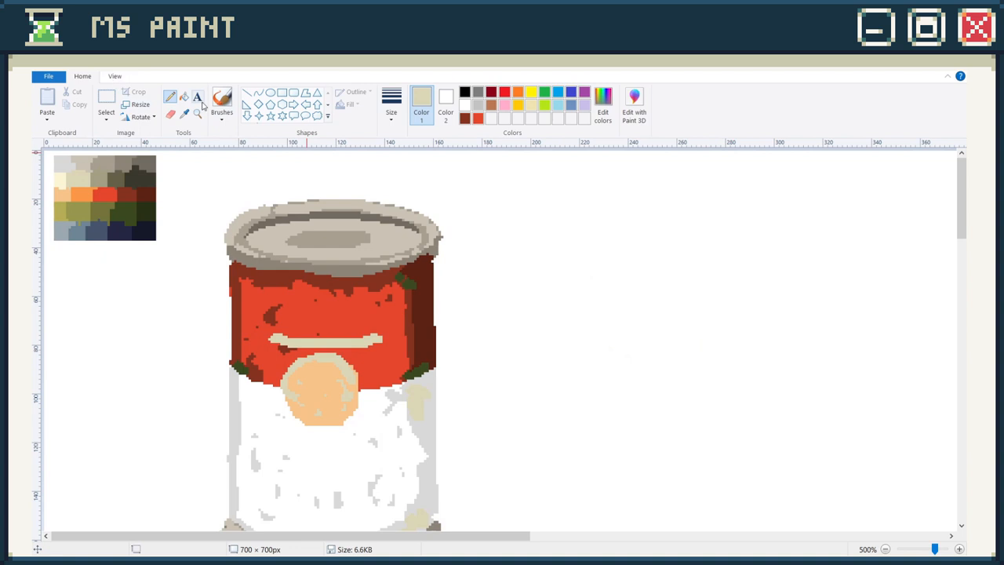
- Write "Campbell's" in Comic Sans MS in a text box beside the can
left_click_drag(558, 244, 745, 272)
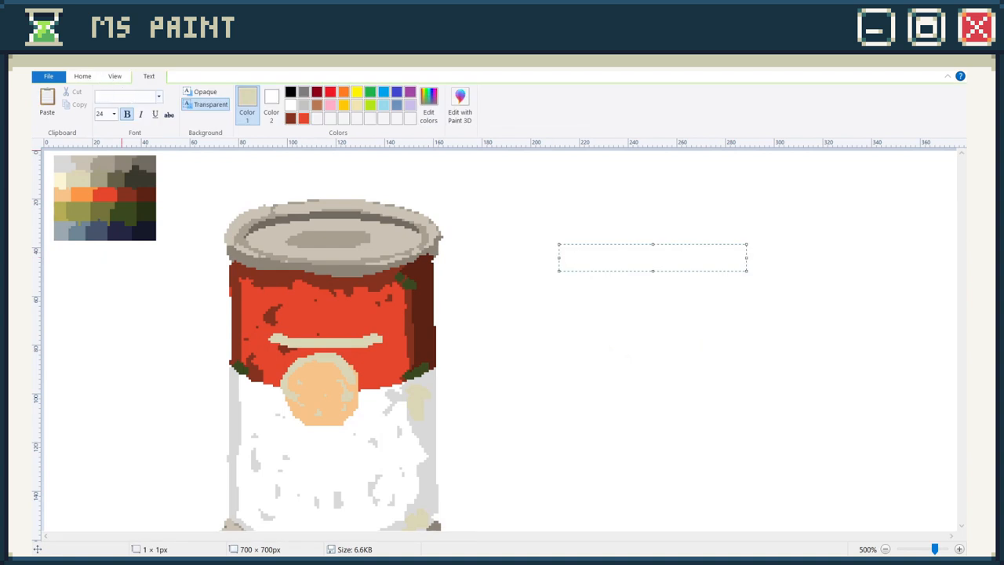
left_click(128, 96)
type("Comic Sans MS")
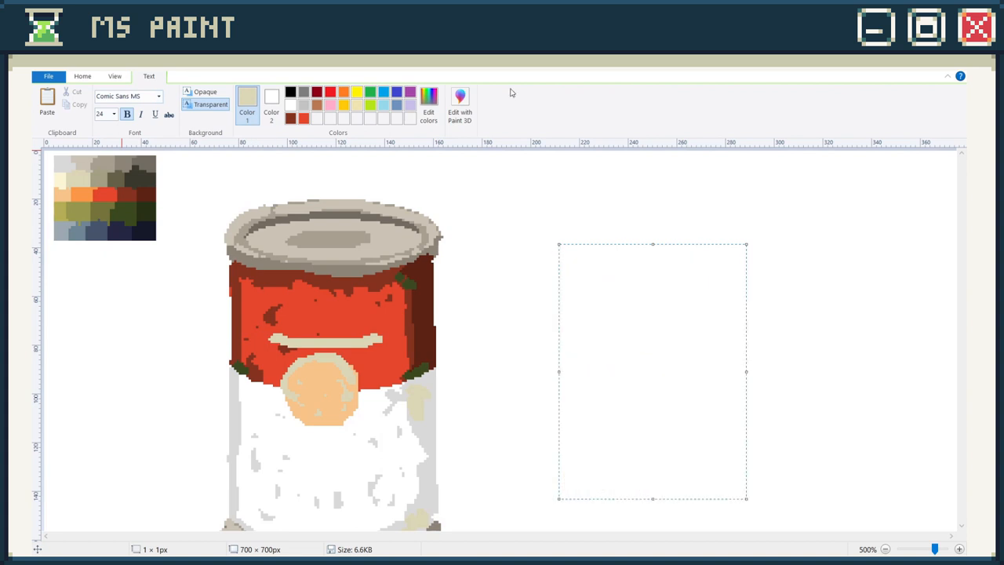
type("C")
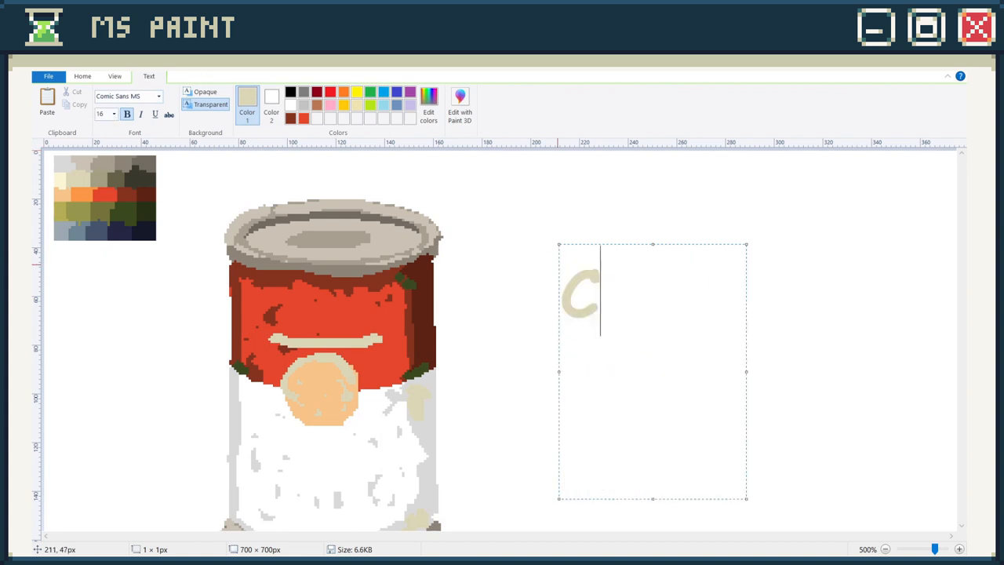
type("amp")
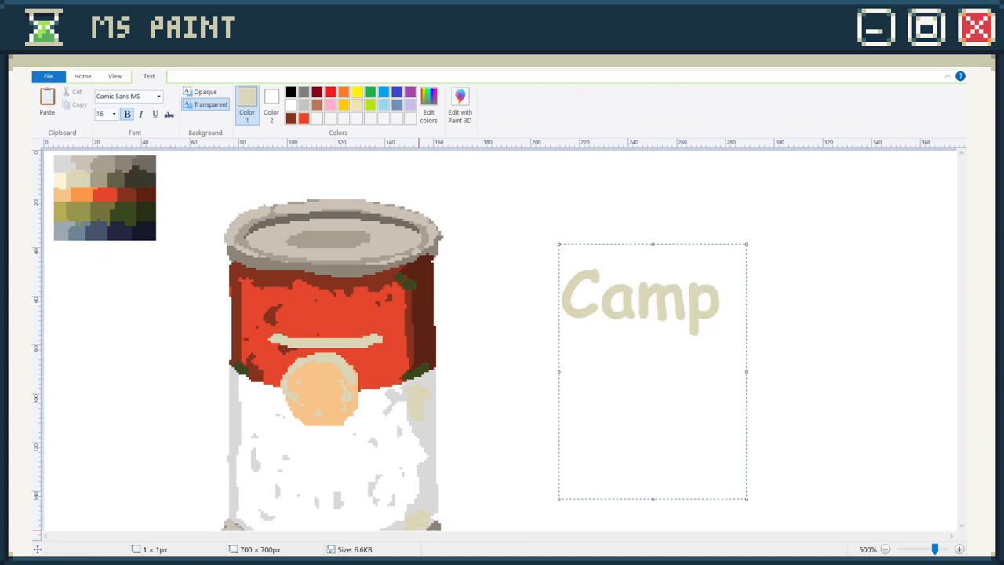
type("bell's")
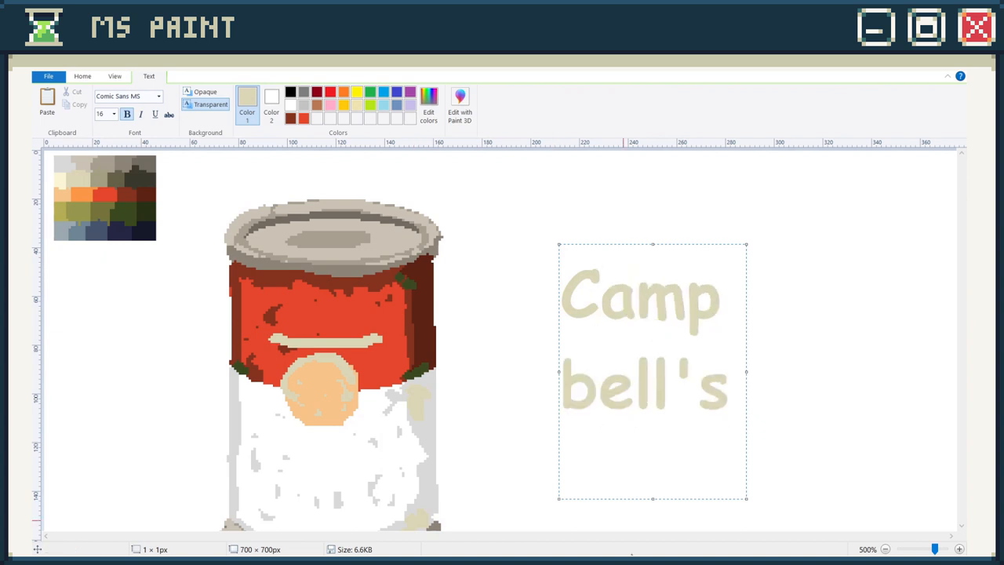
- Move the Campbell's lettering onto the can's red label
left_click_drag(744, 370, 948, 362)
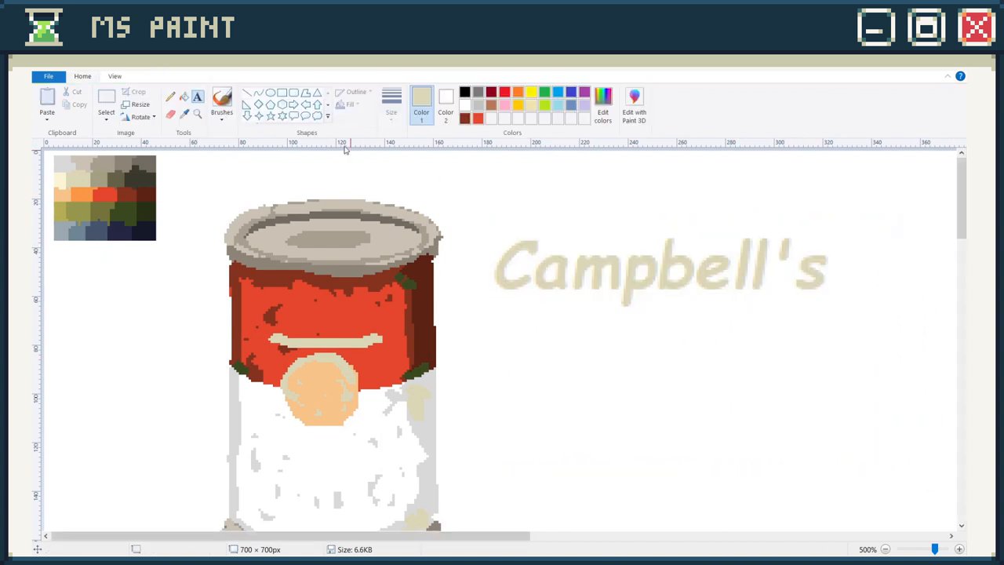
left_click_drag(478, 216, 869, 332)
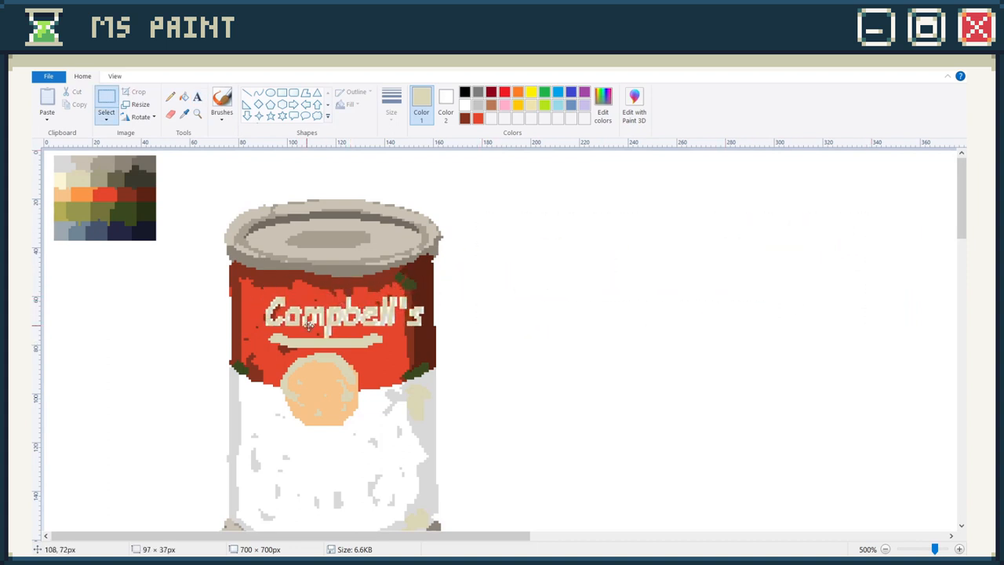
left_click_drag(345, 317, 564, 336)
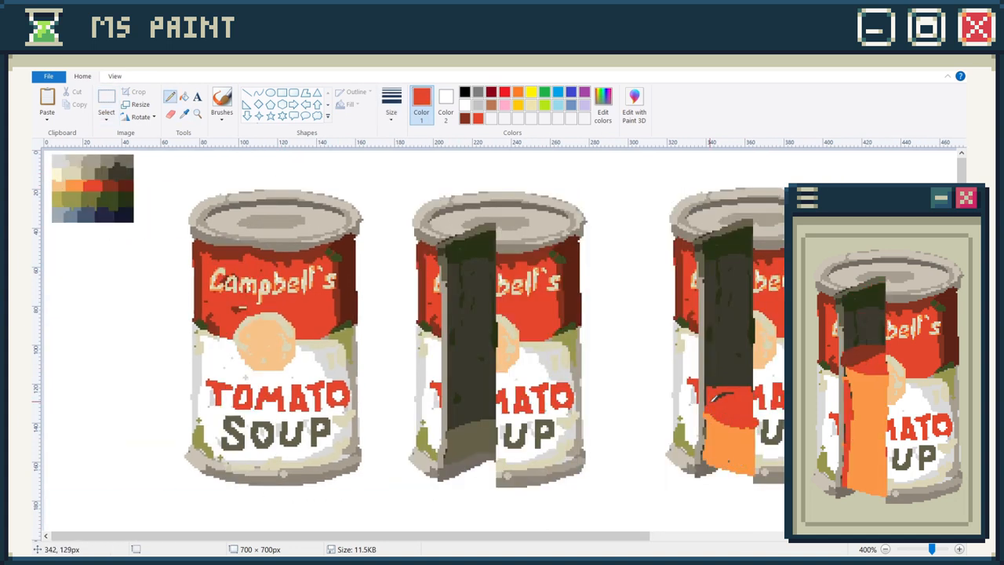
- Draw the lid-opening frames and paint the olive kitchen scene with stove and counters
scroll("right", 3)
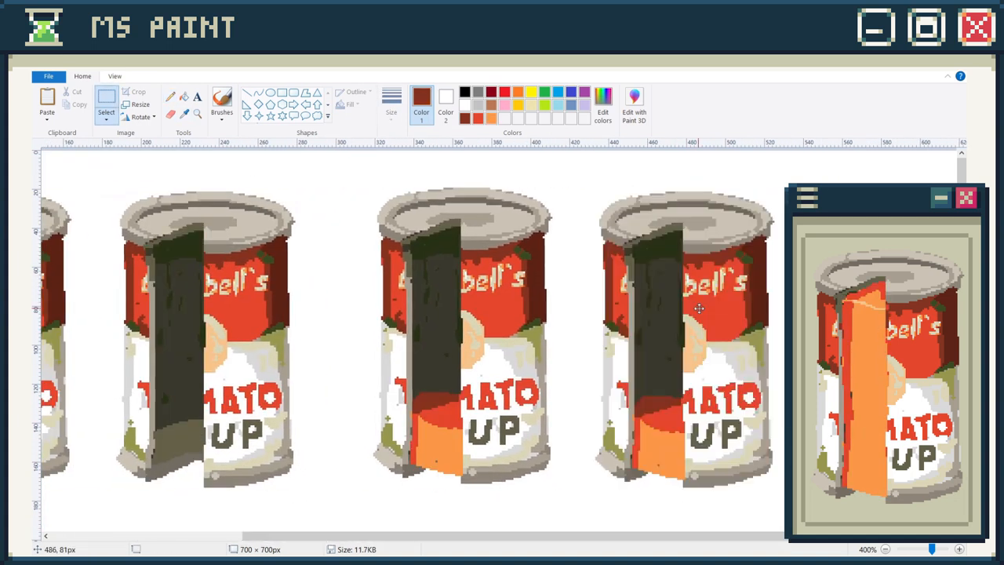
left_click(885, 548)
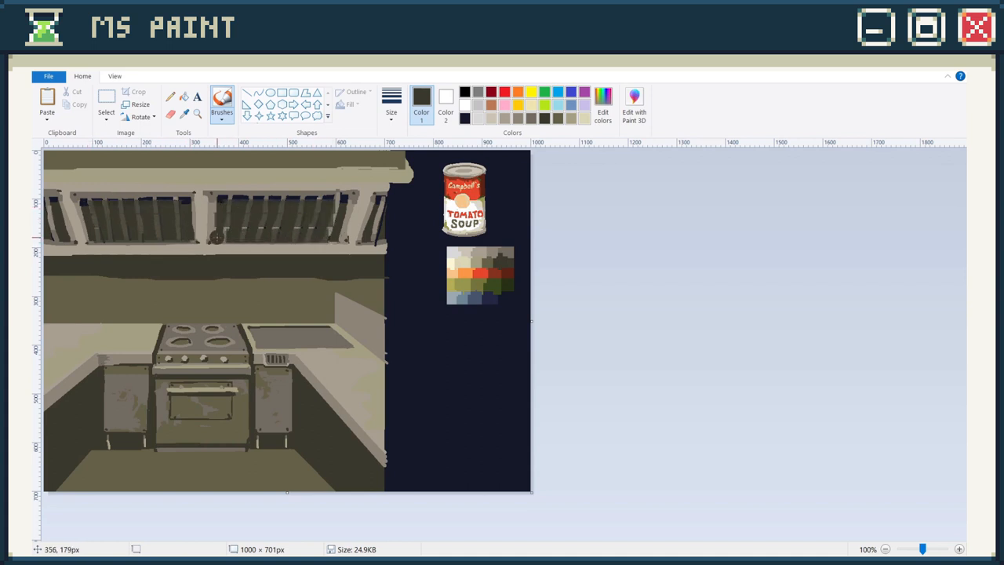
mouse_move(384, 203)
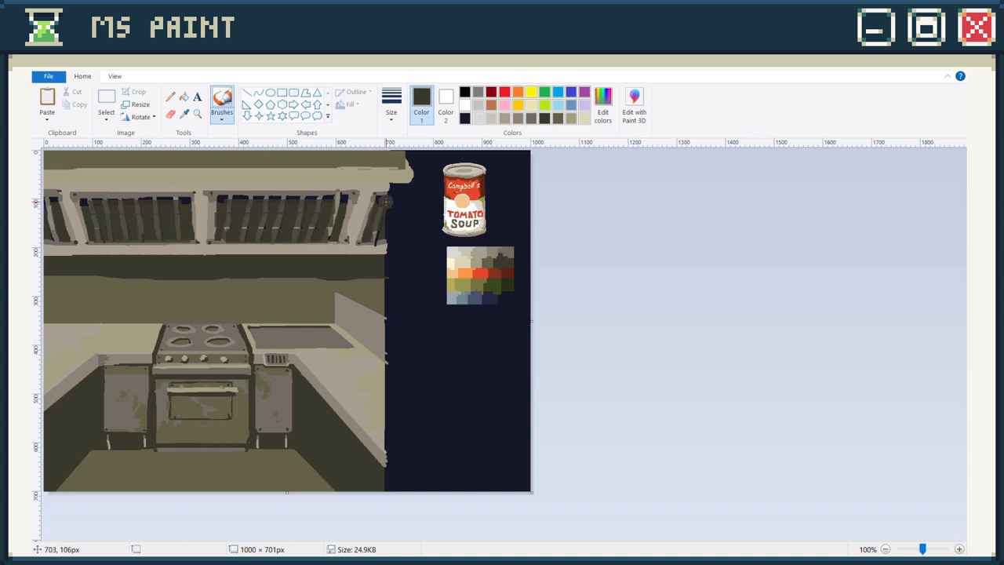
mouse_move(38, 547)
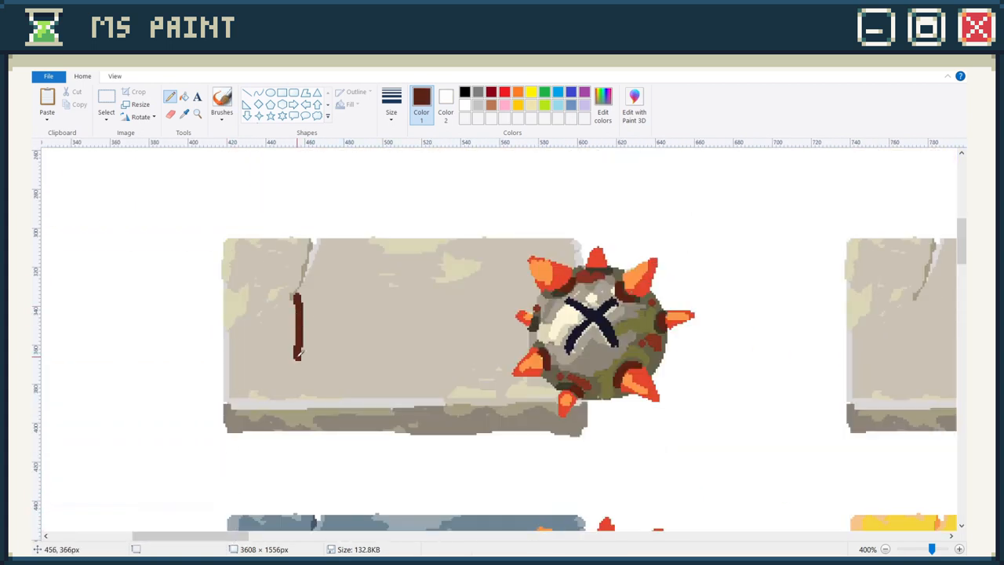
- Add a letter stroke to the stone button, then shoot mushrooms in the game build
left_click_drag(302, 360, 338, 361)
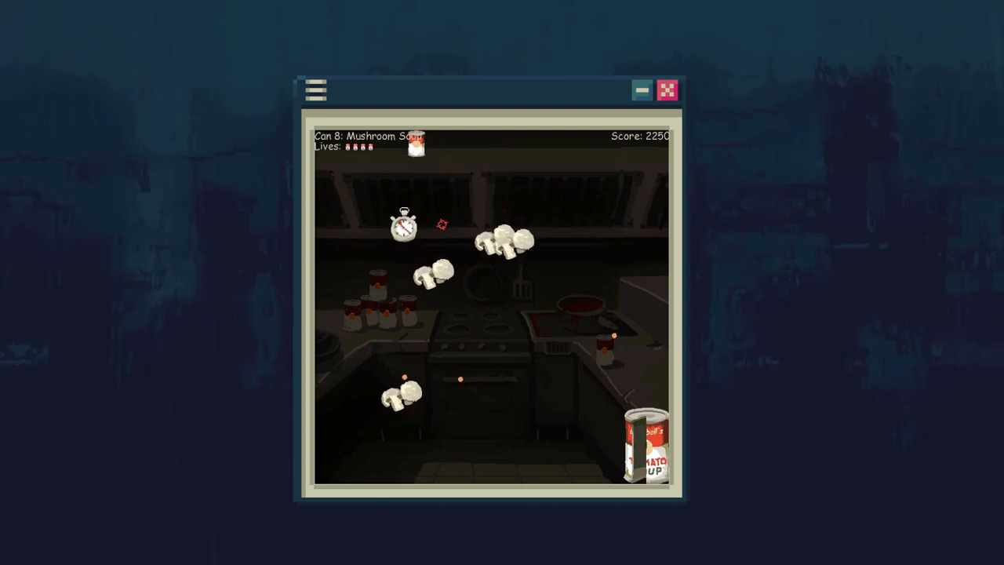
left_click(404, 226)
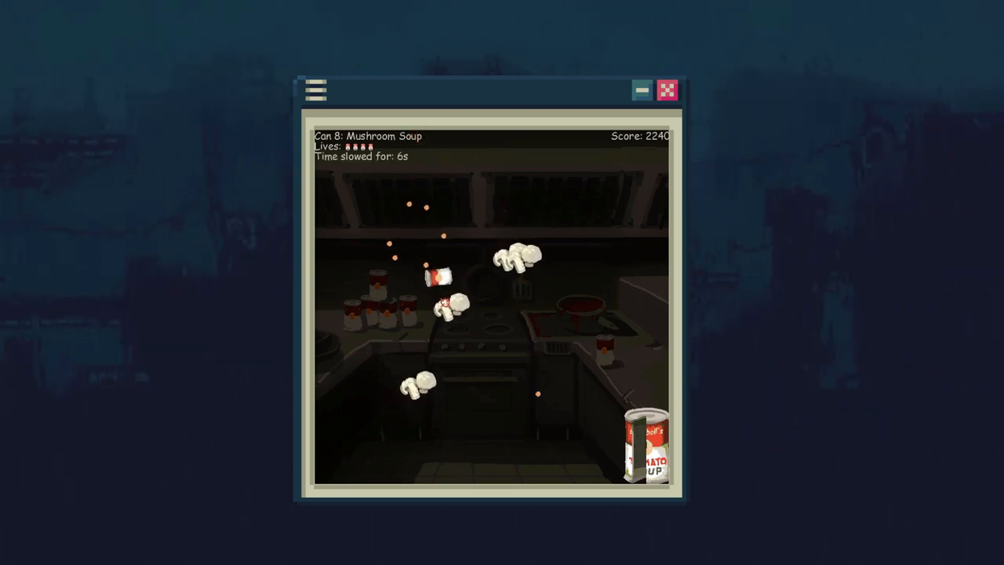